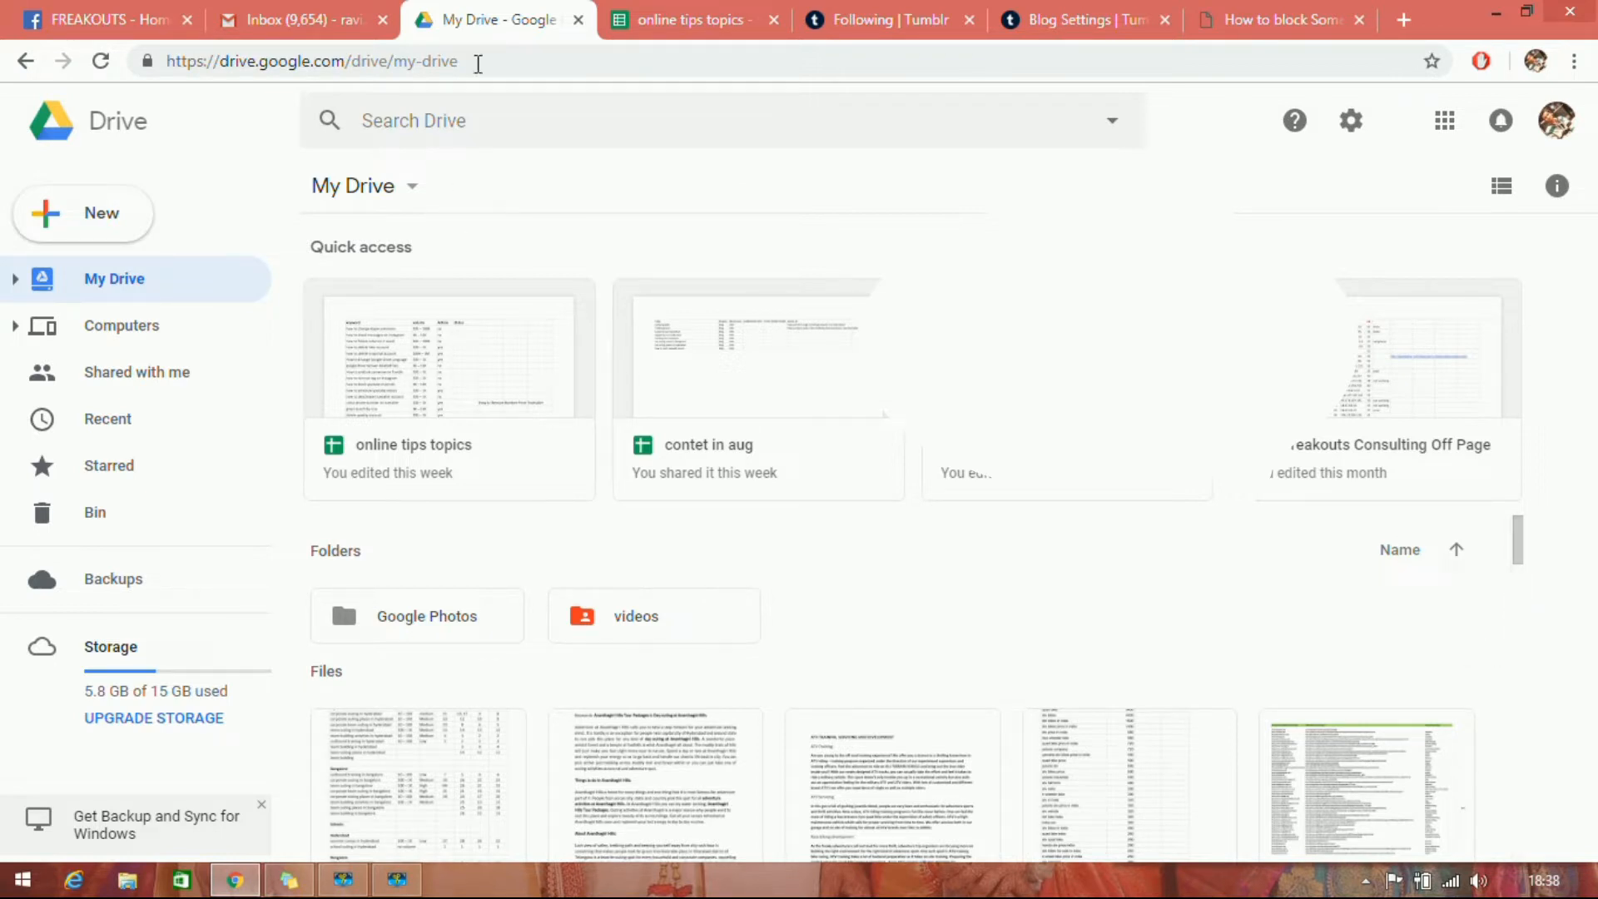
# Browse the Bin's deleted files and select the first MNT-OpenGym document
pyautogui.click(311, 61)
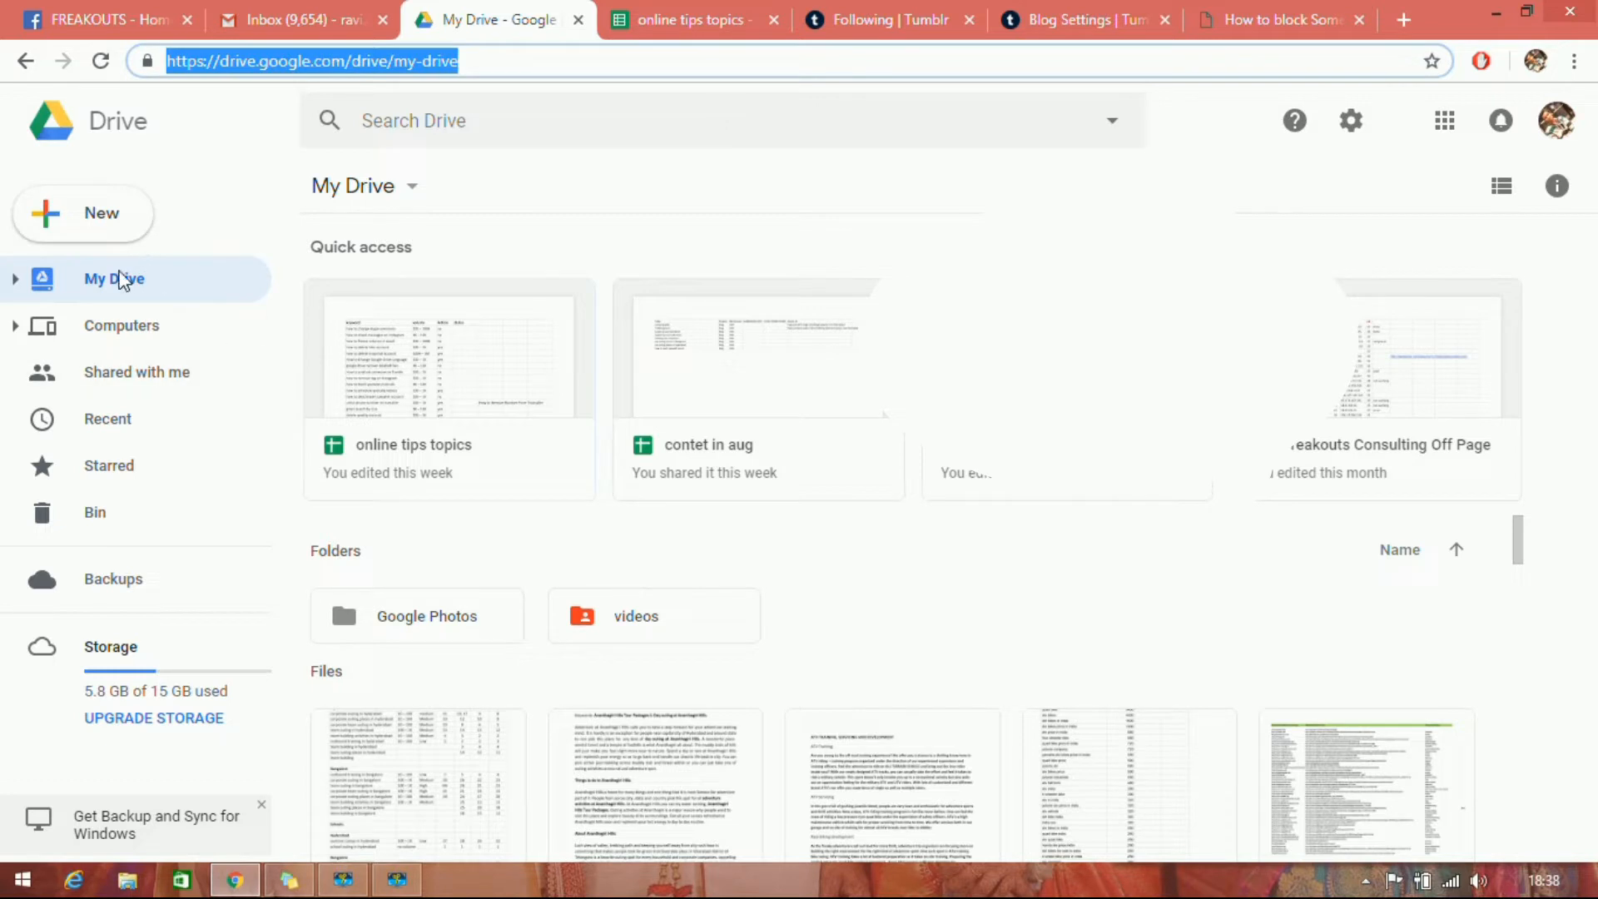
pyautogui.moveTo(122, 282)
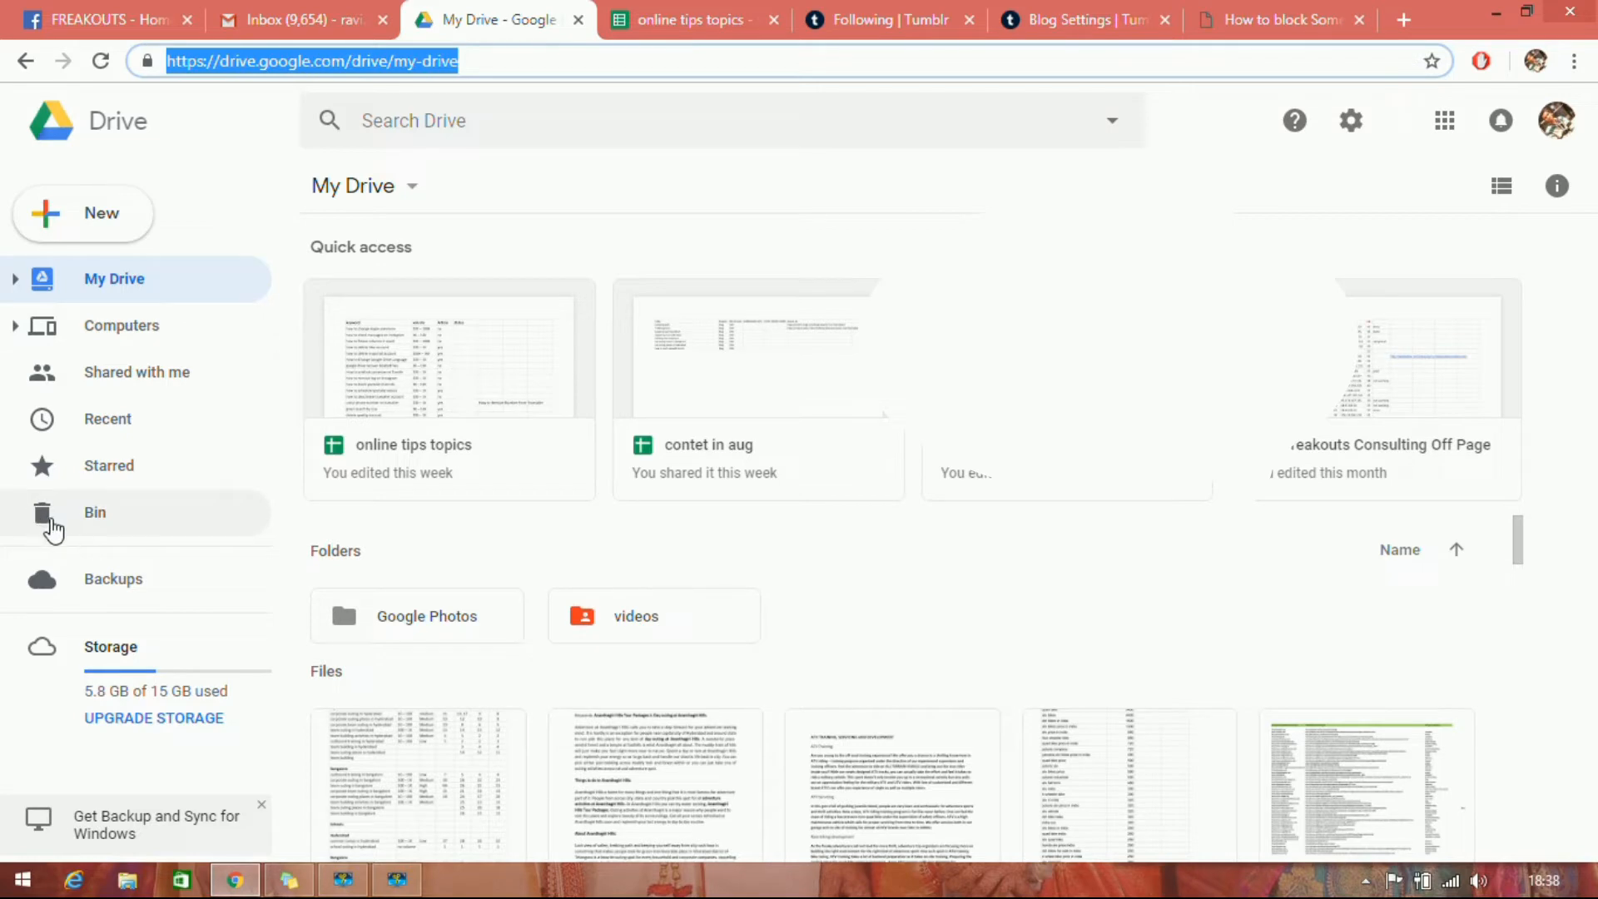
pyautogui.click(94, 511)
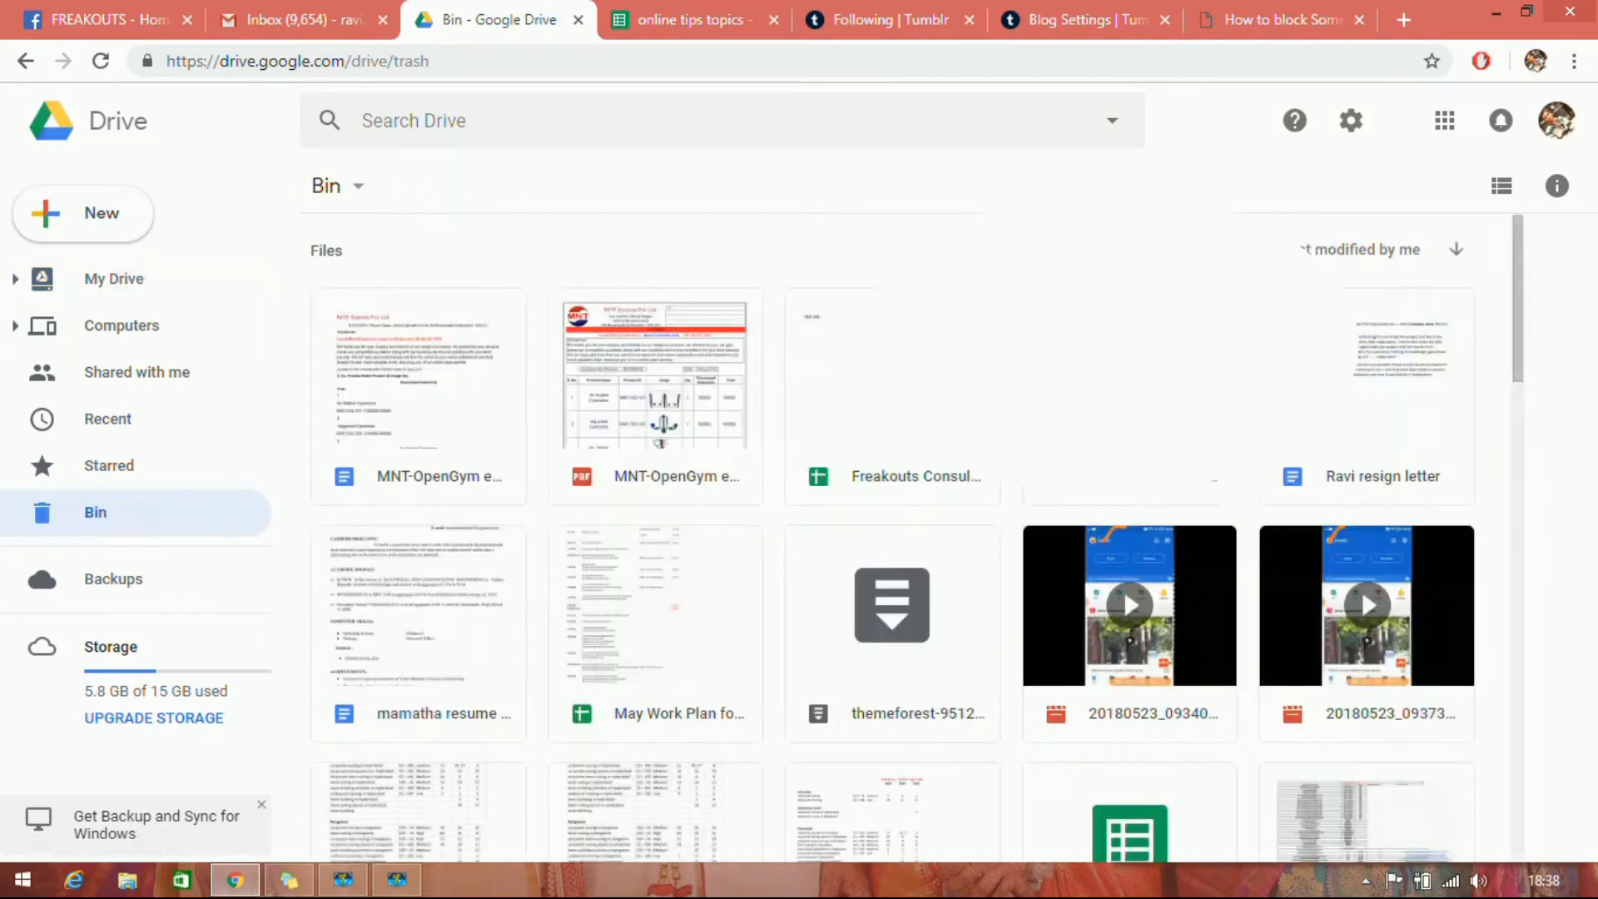
pyautogui.scroll(-3)
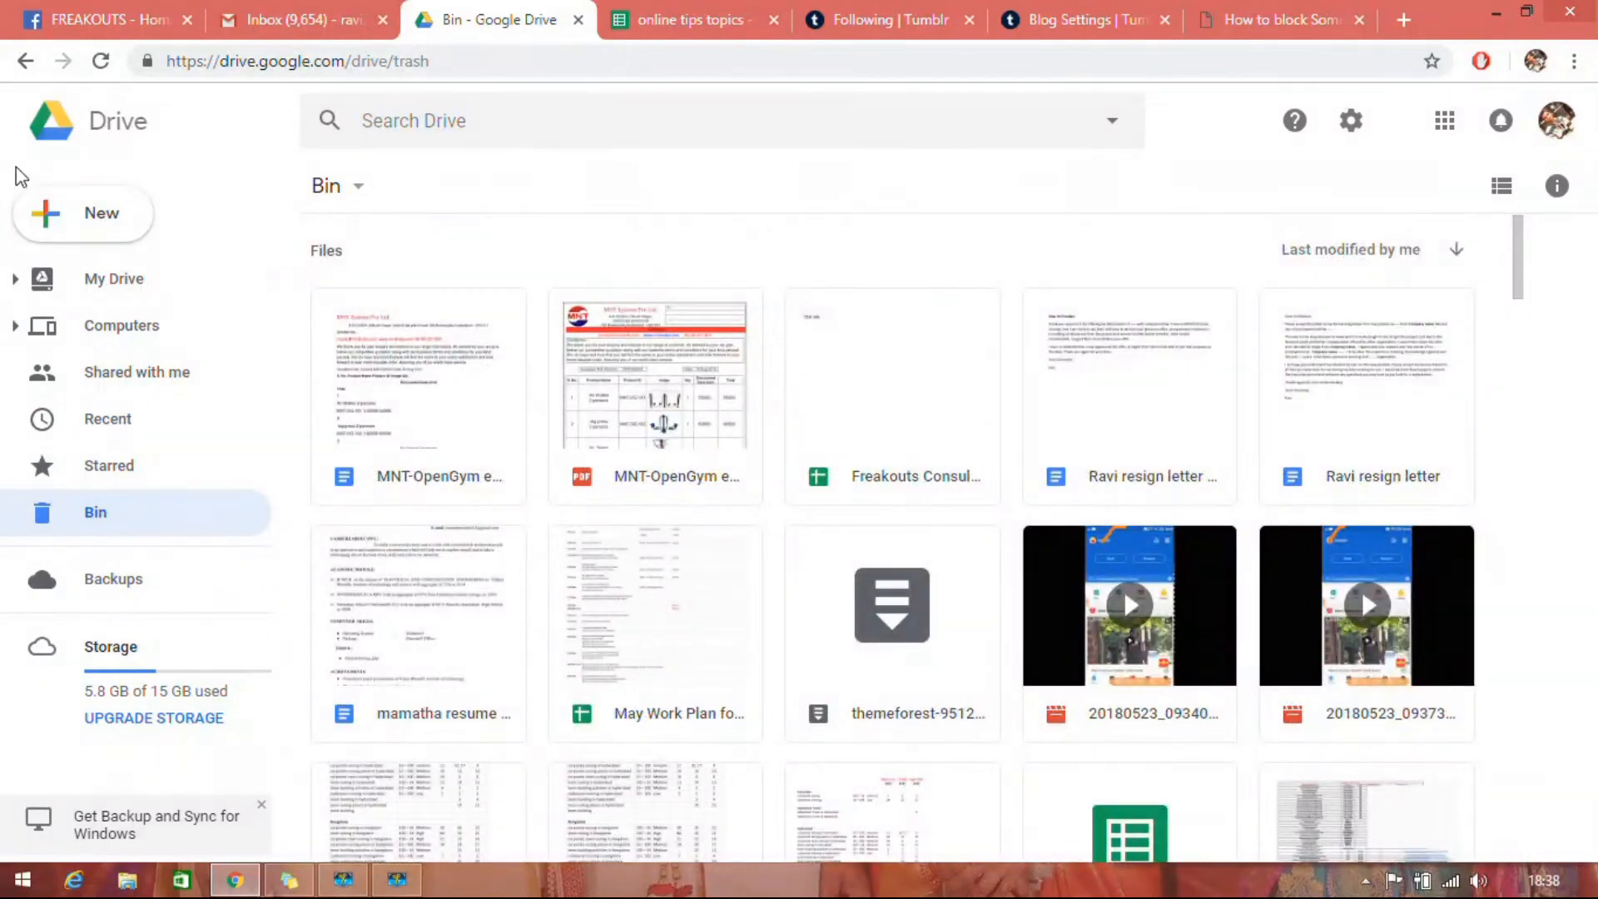
pyautogui.click(418, 398)
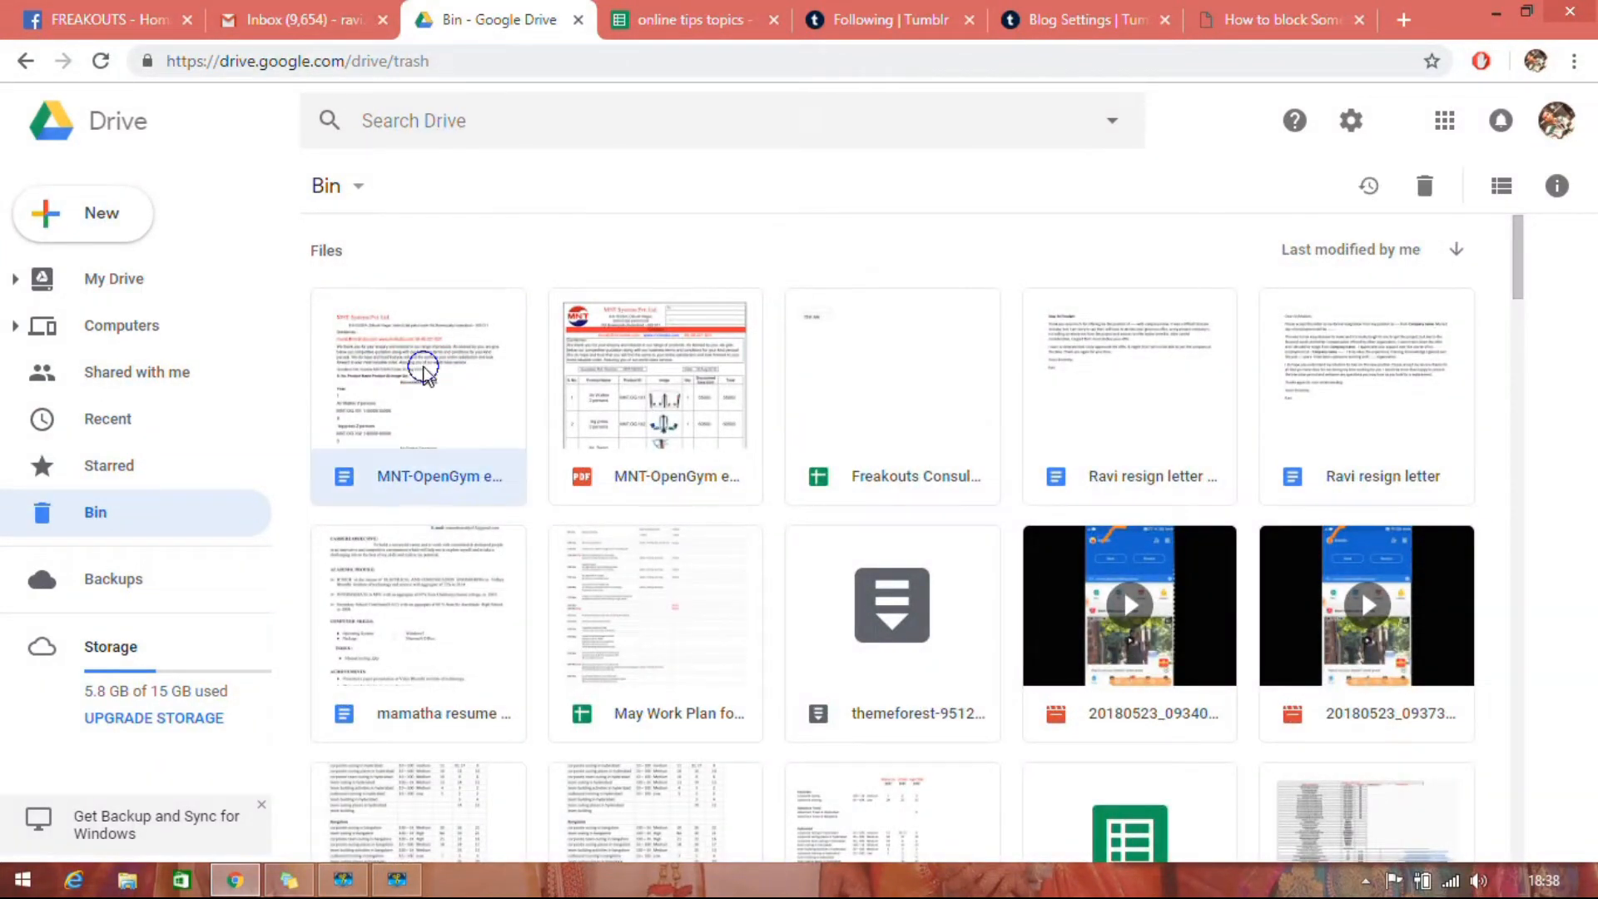
# Restore the MNT-OpenGym document from the Bin via its context menu
pyautogui.rightClick(420, 372)
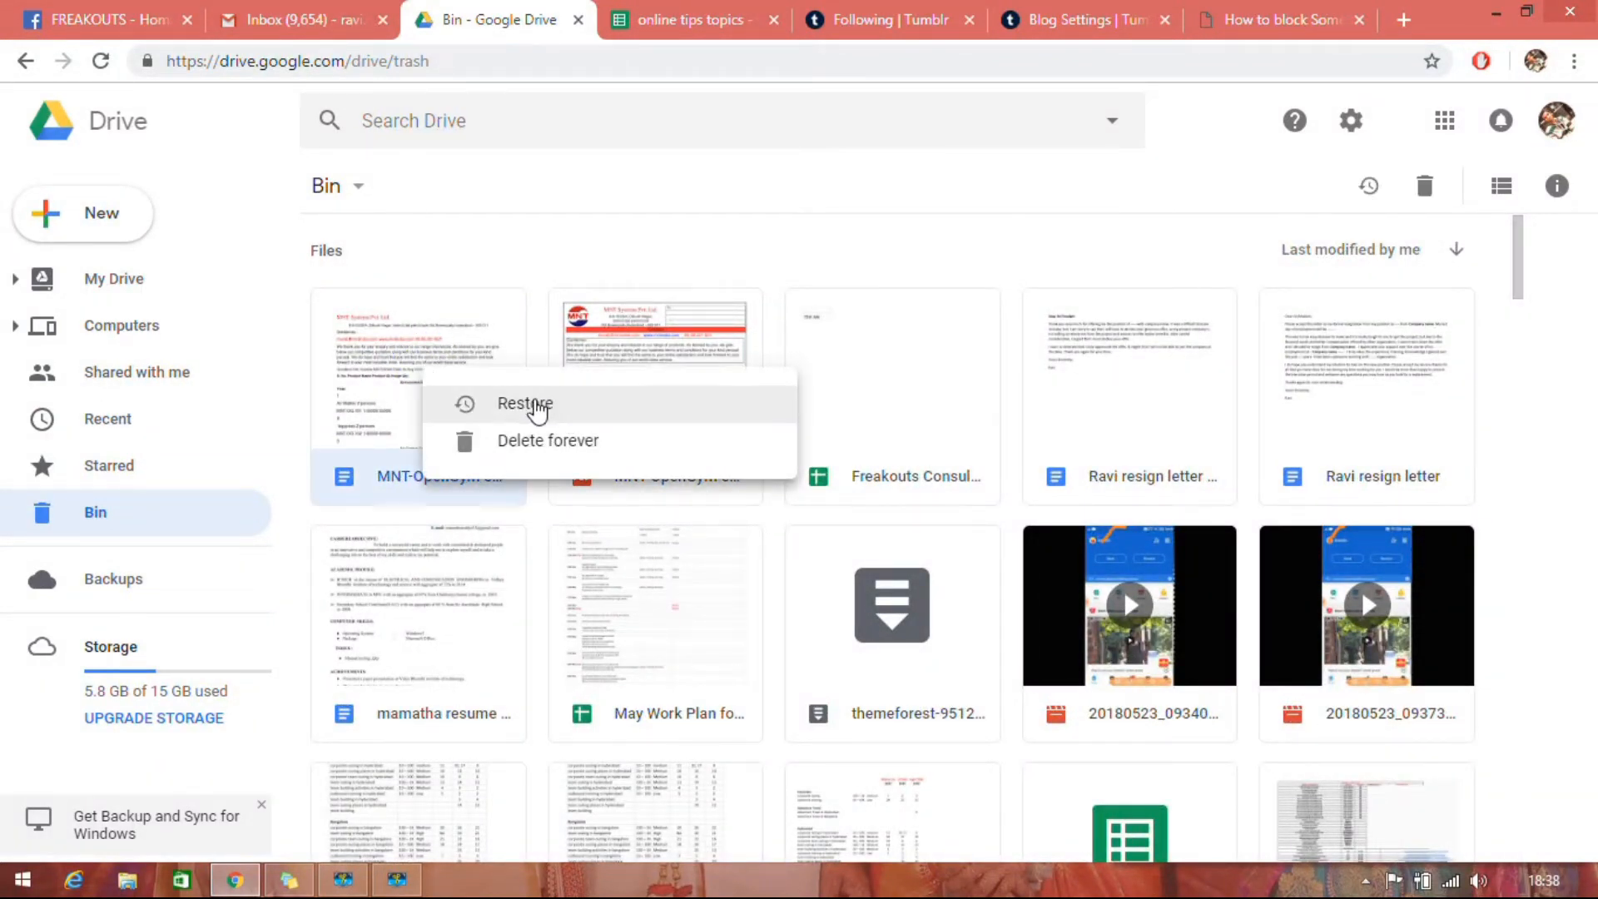
pyautogui.moveTo(479, 371)
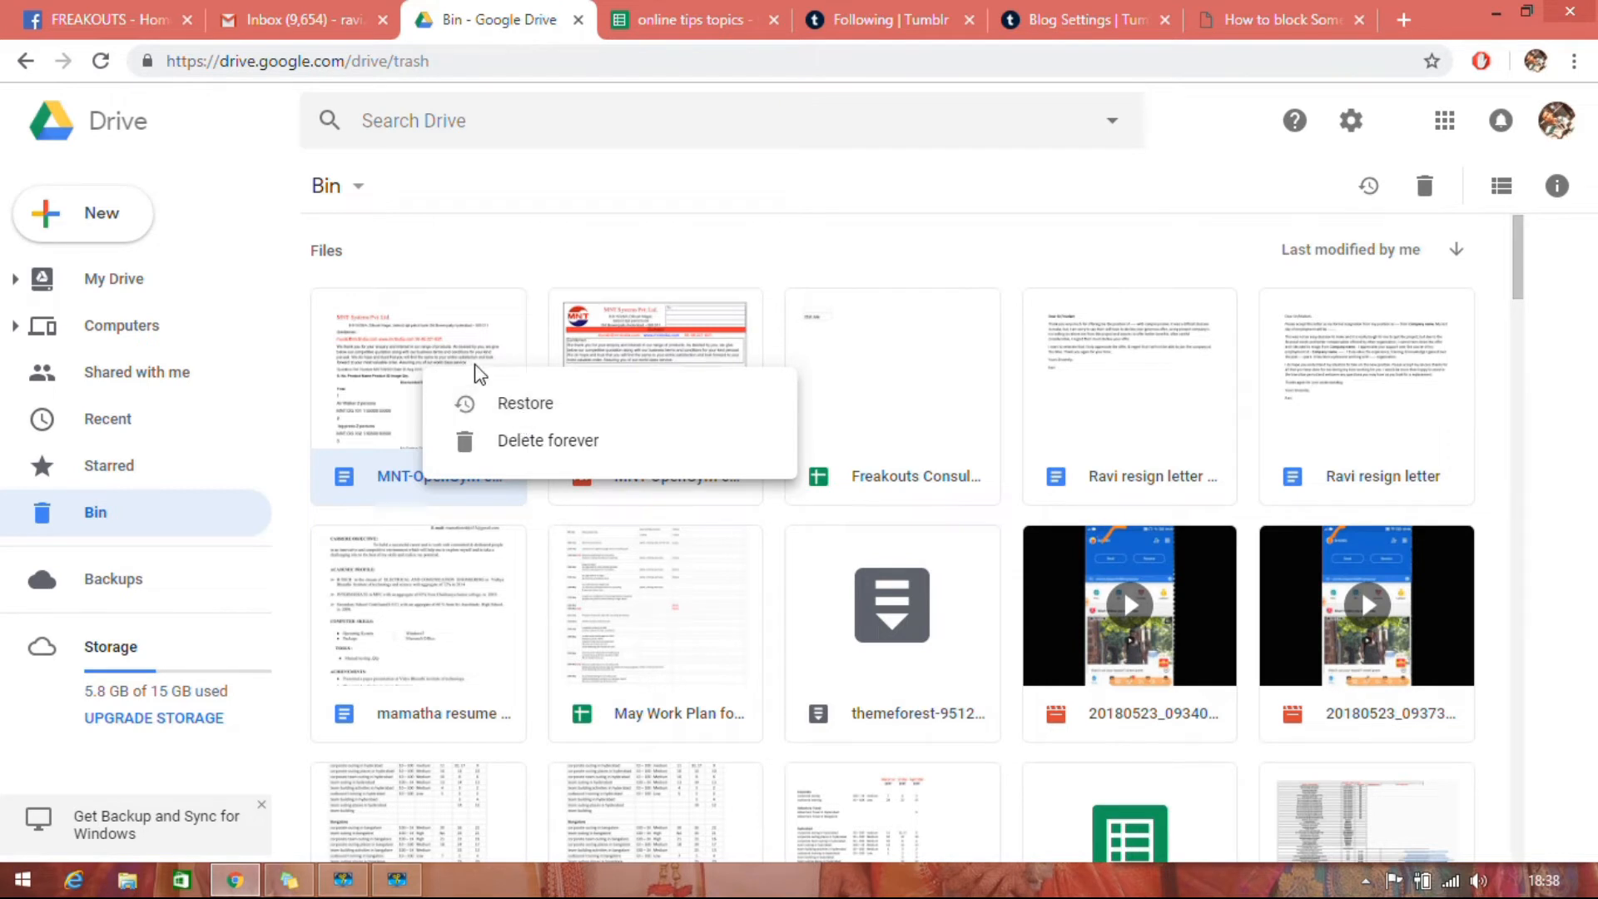
pyautogui.moveTo(523, 418)
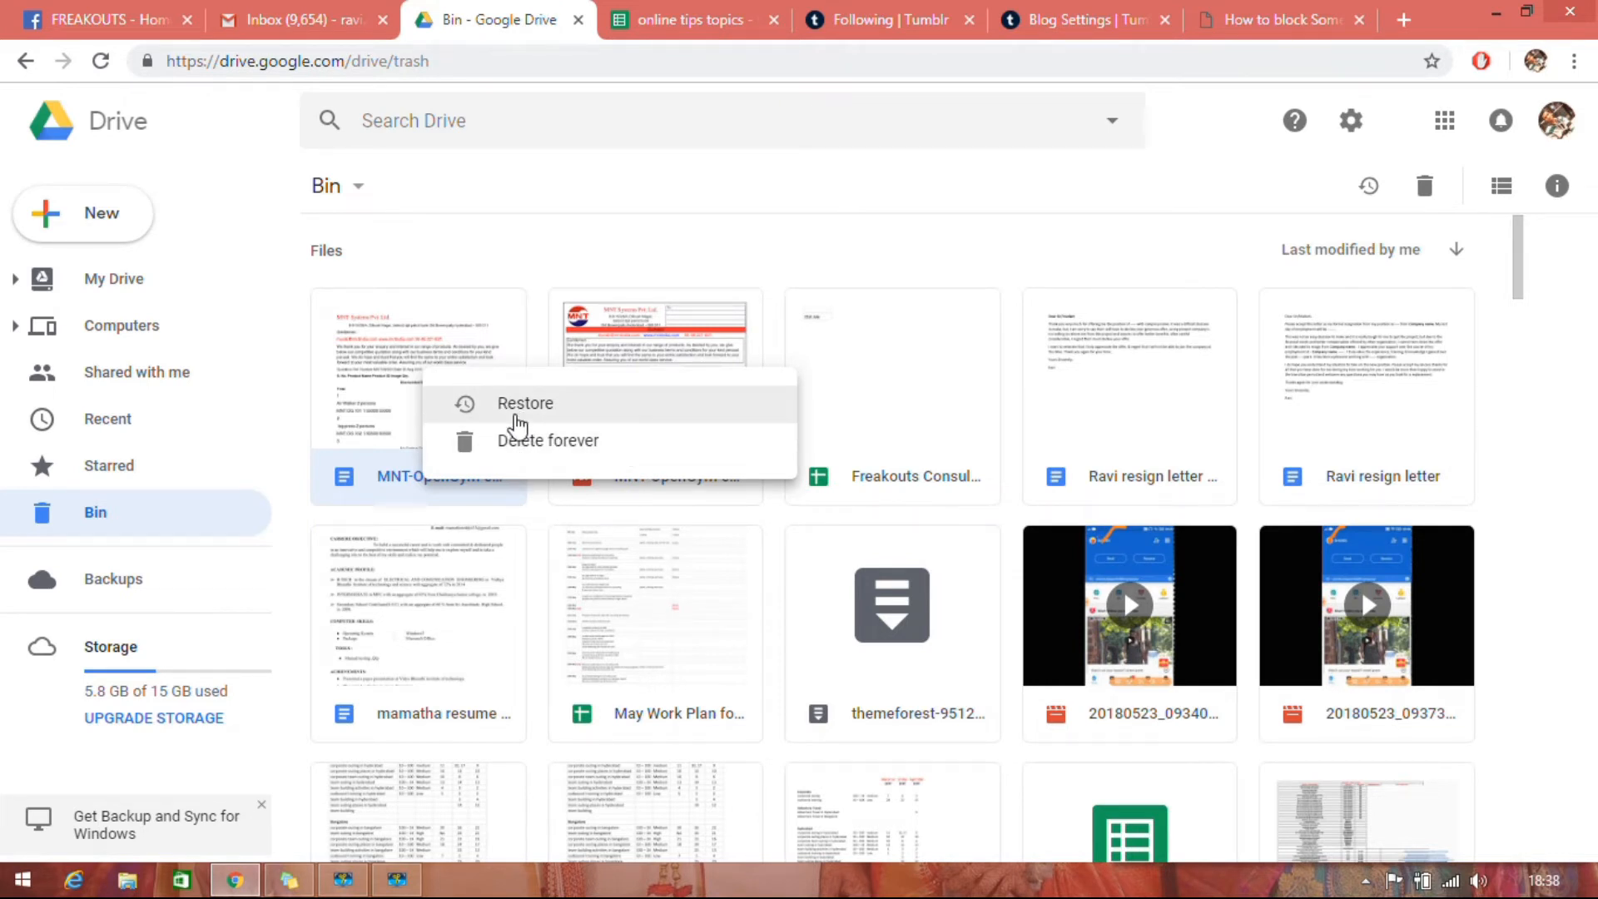
pyautogui.click(524, 402)
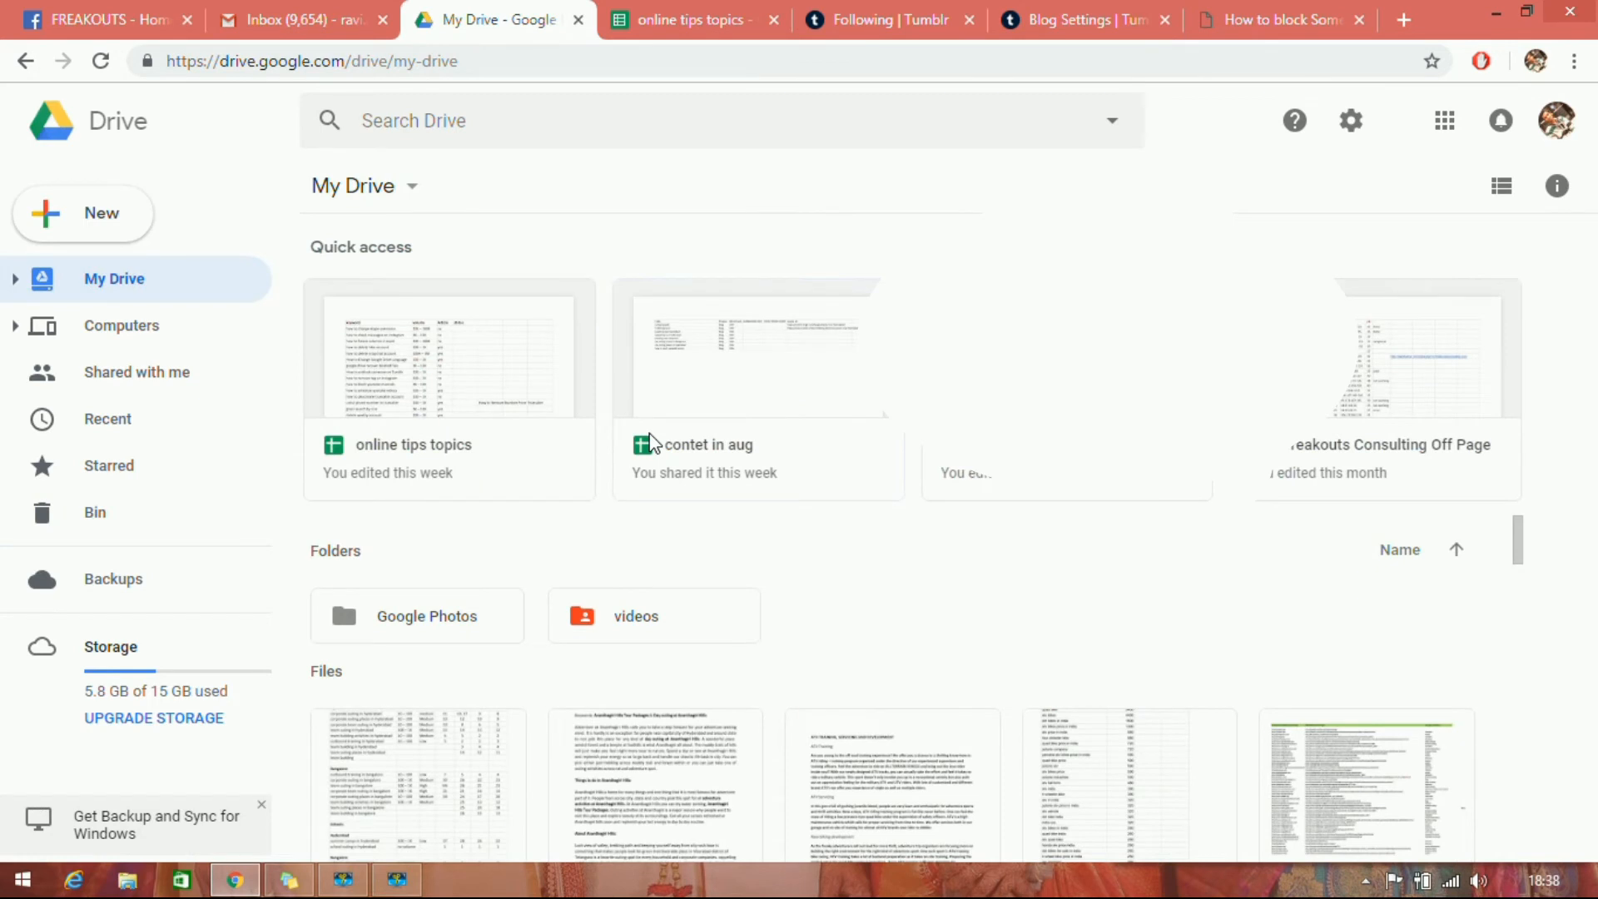
pyautogui.moveTo(622, 427)
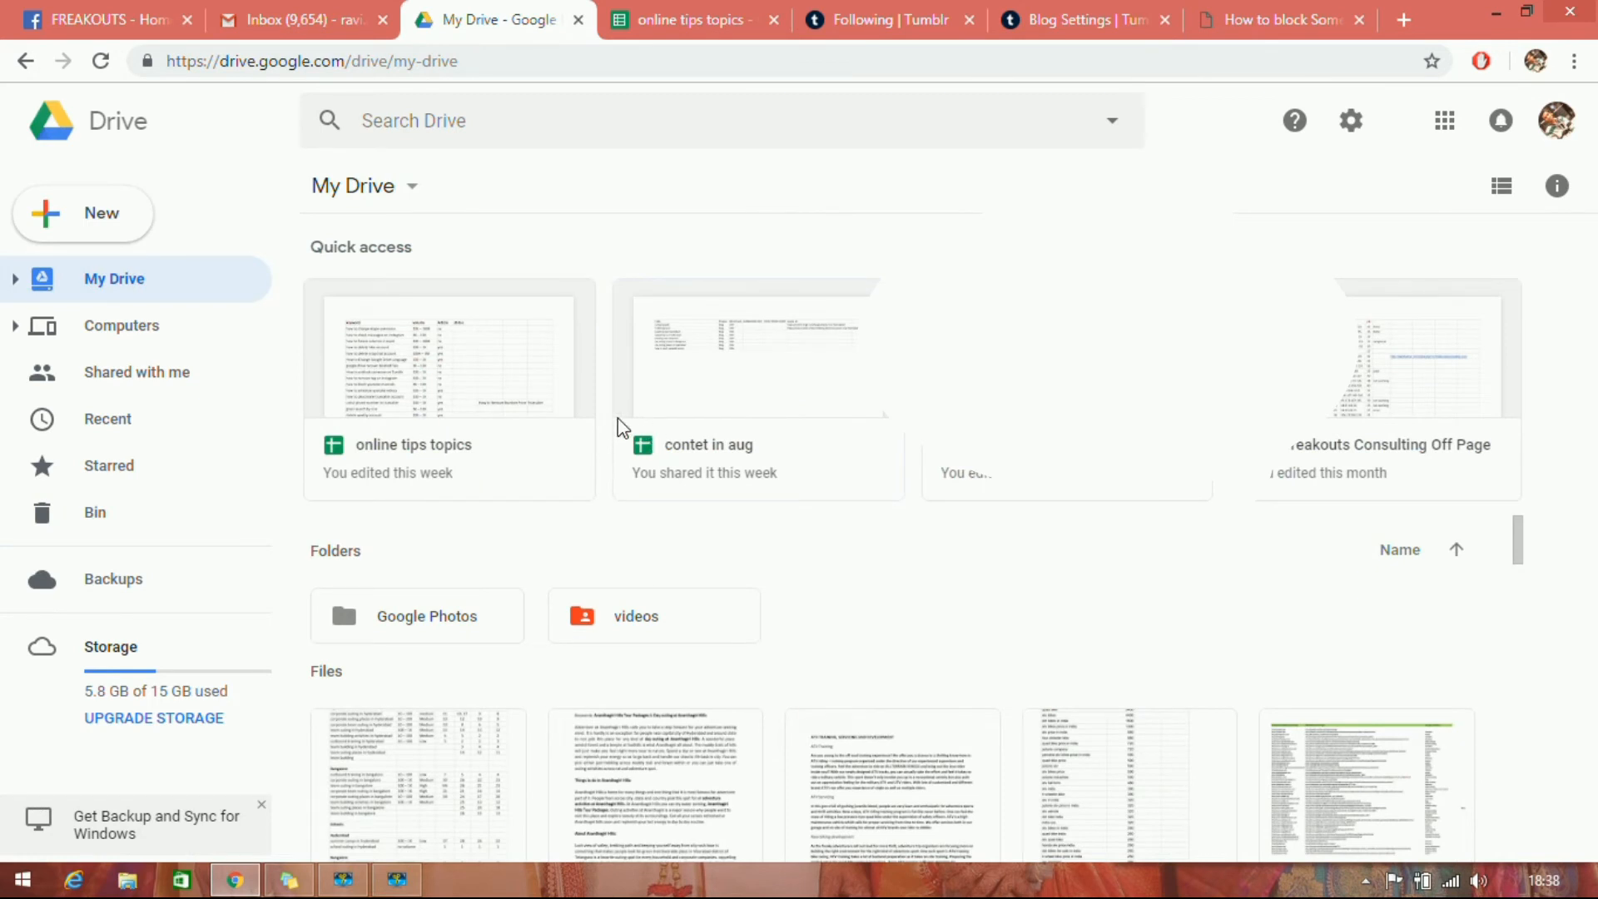
pyautogui.moveTo(598, 541)
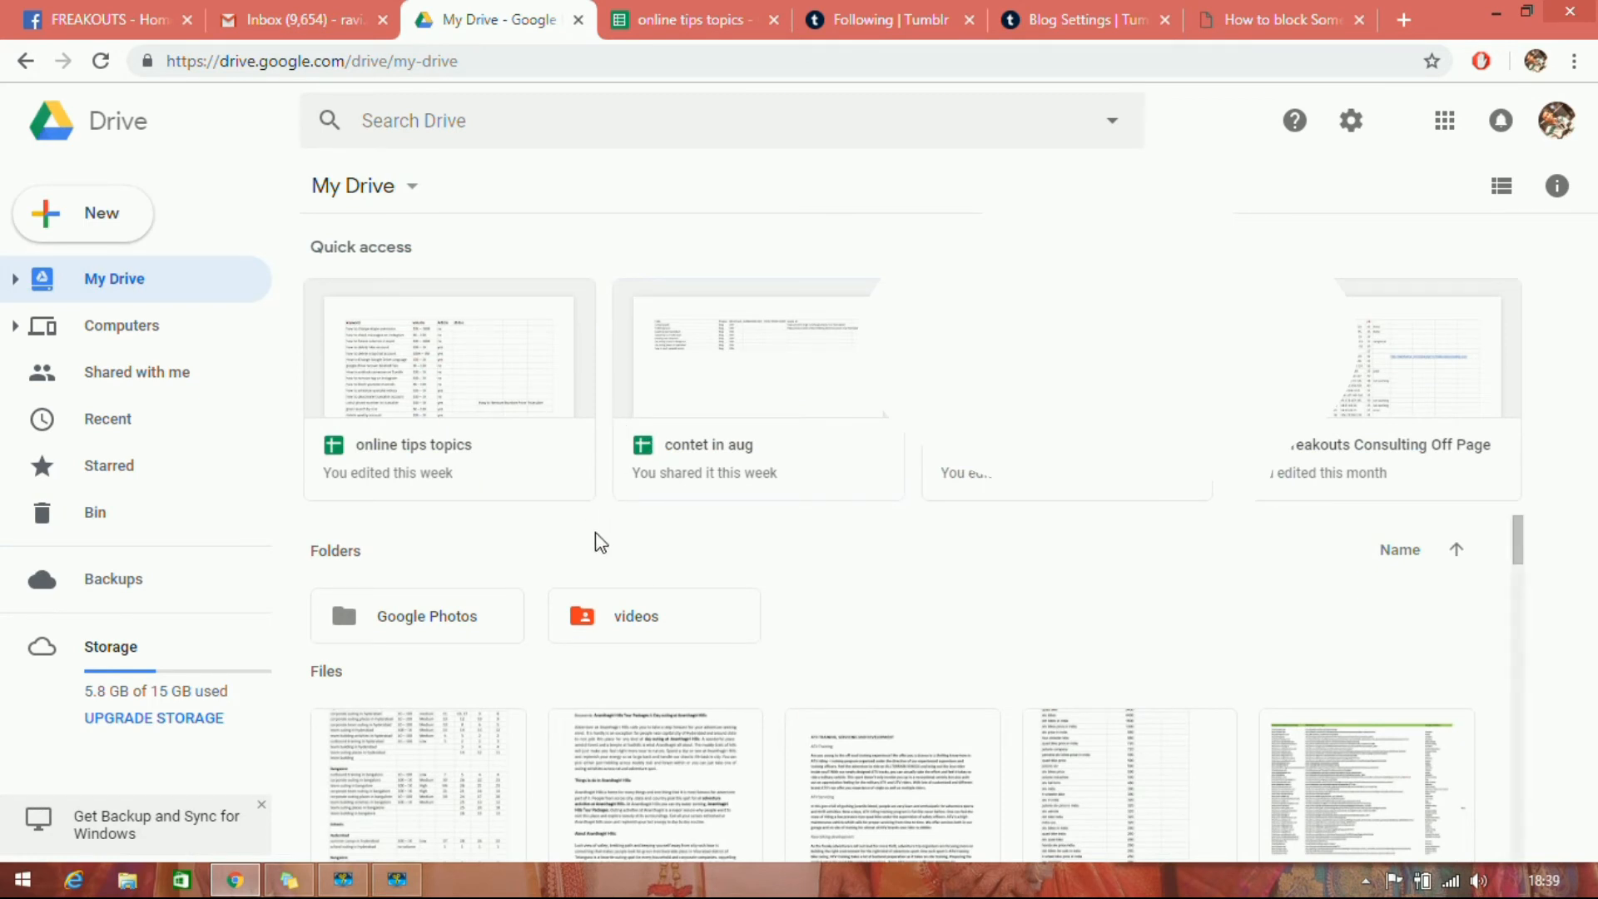